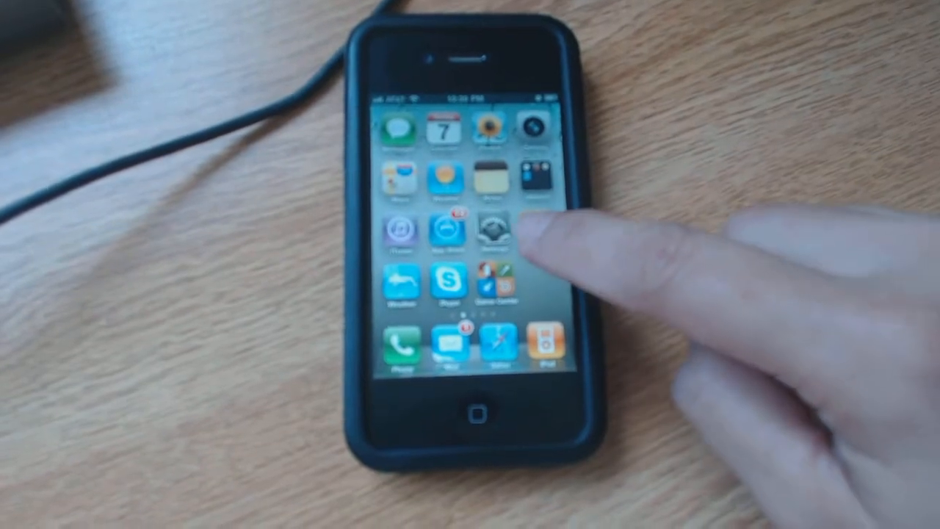
# Launch the Settings app from the Home Screen
pyautogui.click(493, 231)
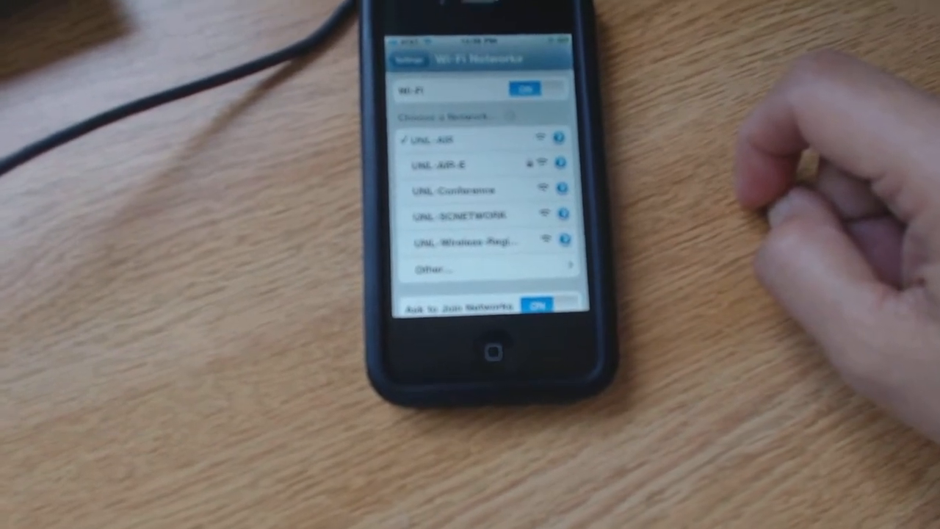
# Select the UNL-Conference network from the Wi-Fi list to join it
pyautogui.click(463, 193)
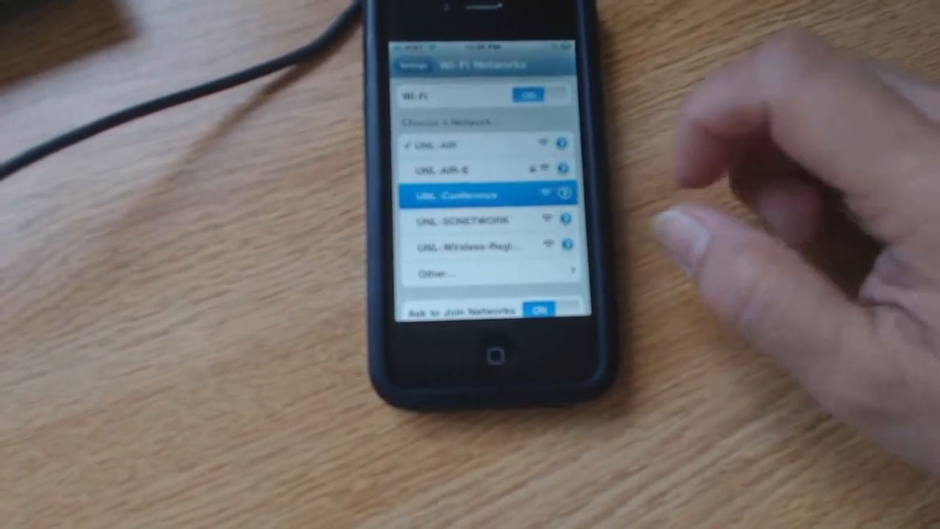